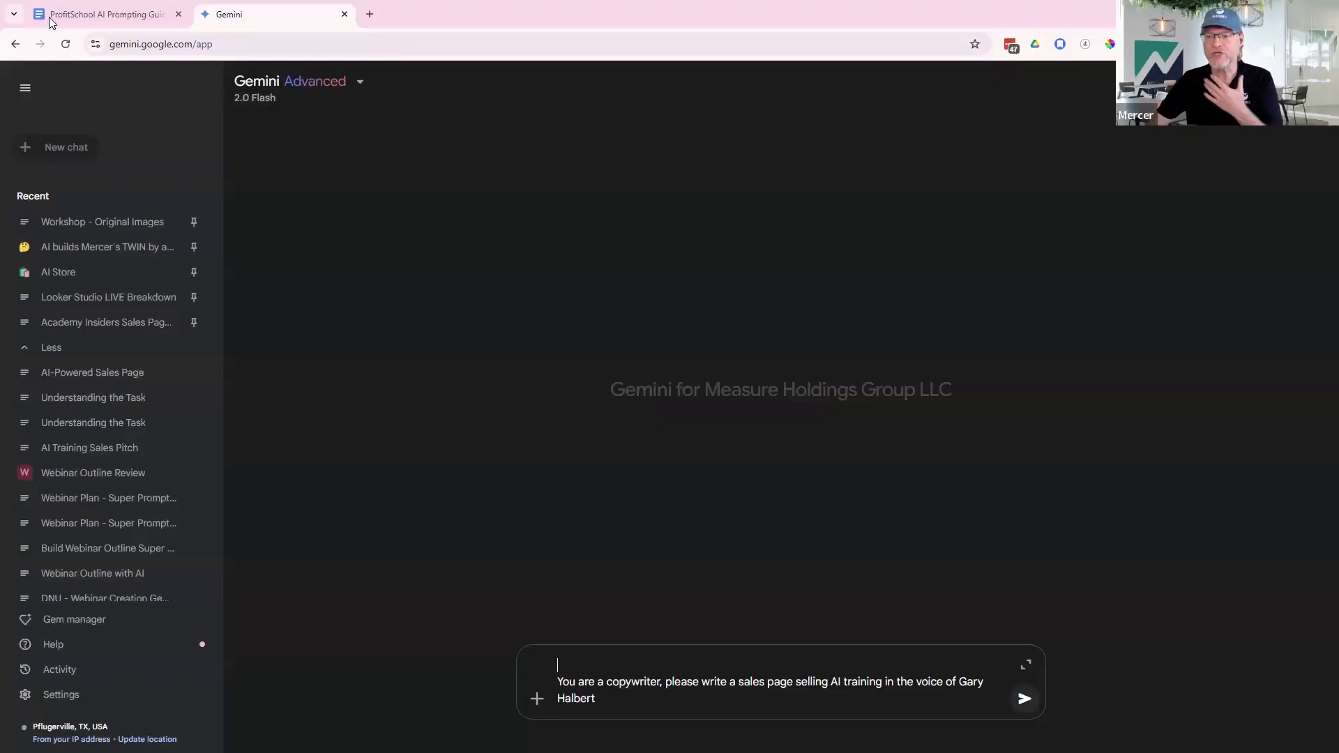
Switch to the ProfitSchool AI Prompting Guide document to view the Step 1 prompt
left_click(103, 14)
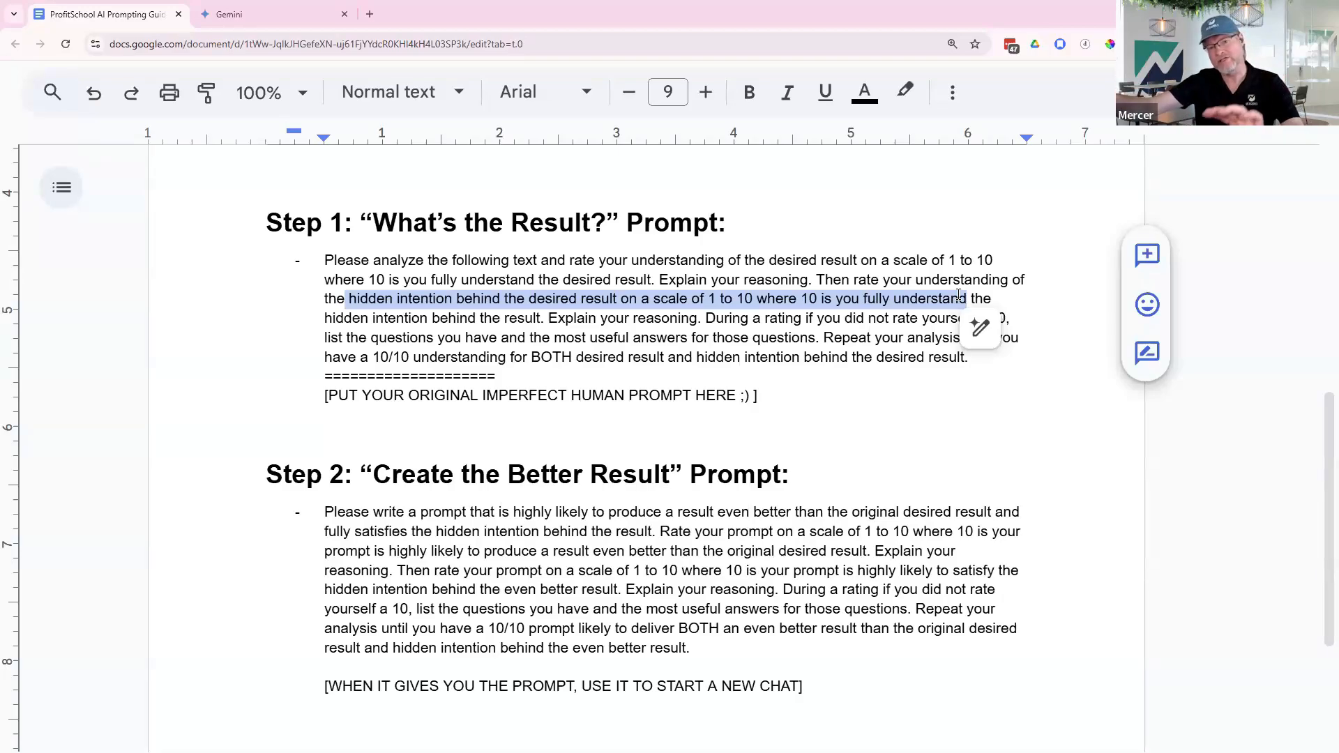
left_click(228, 15)
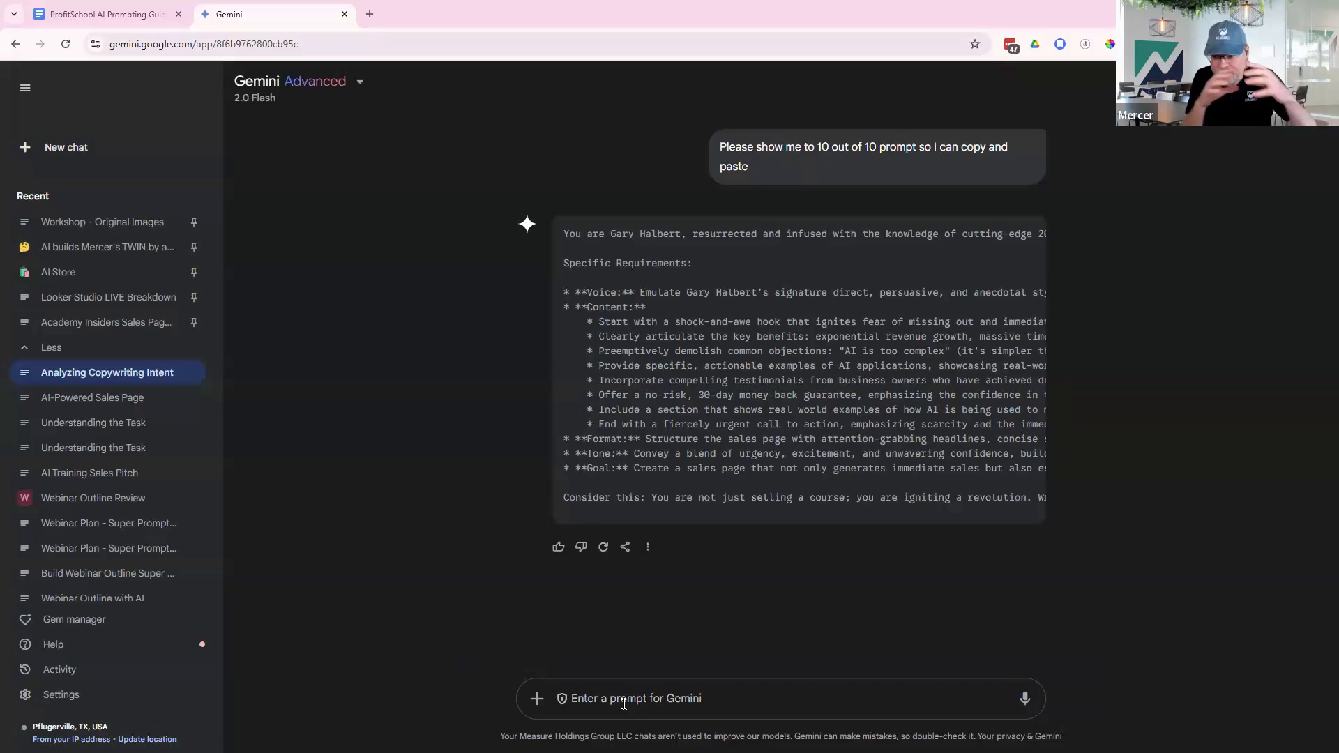
Start giving Gemini the refined 10/10 prompt for the AI Profit Mastery sales page
left_click(106, 372)
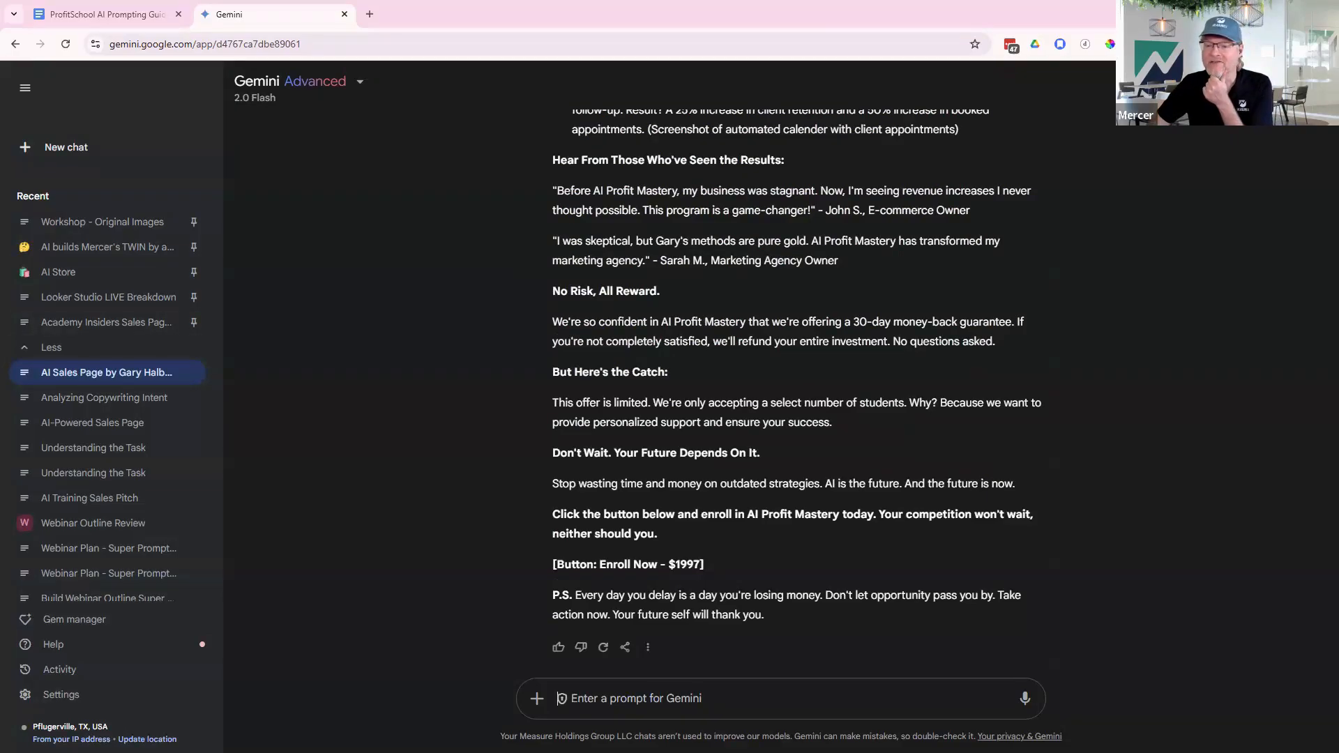